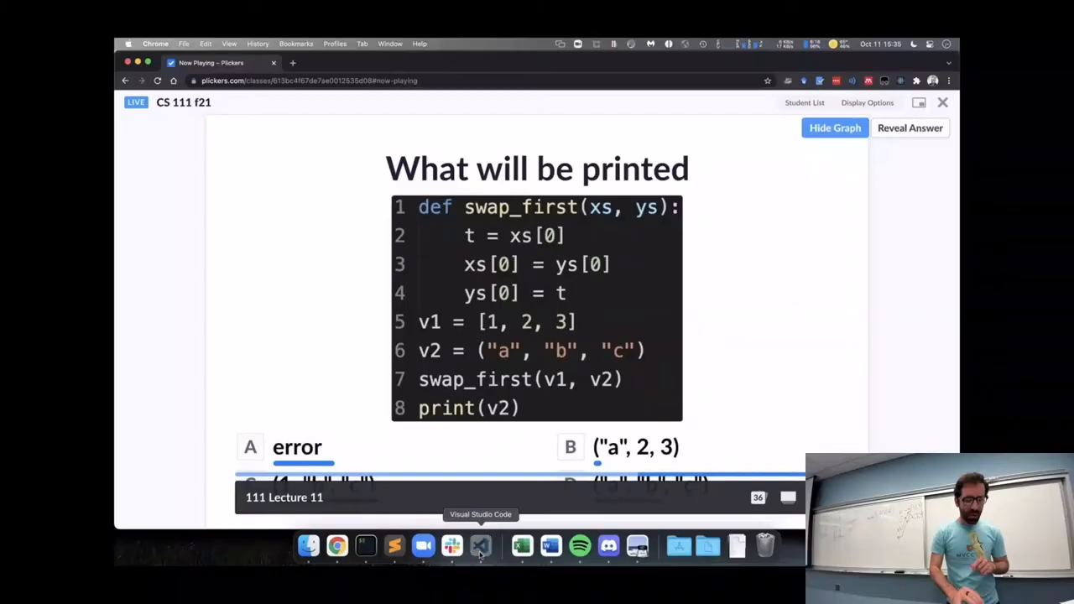
Step: Bring up guess_v2.py in Visual Studio Code to view its for loop over guesses_left
click(481, 546)
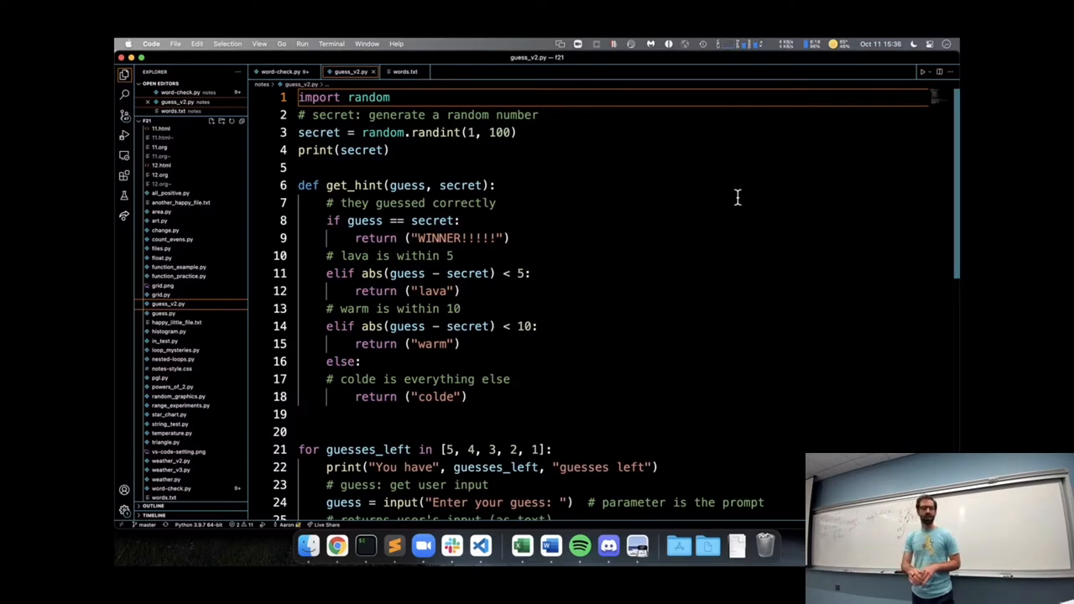
mouse_move(517, 326)
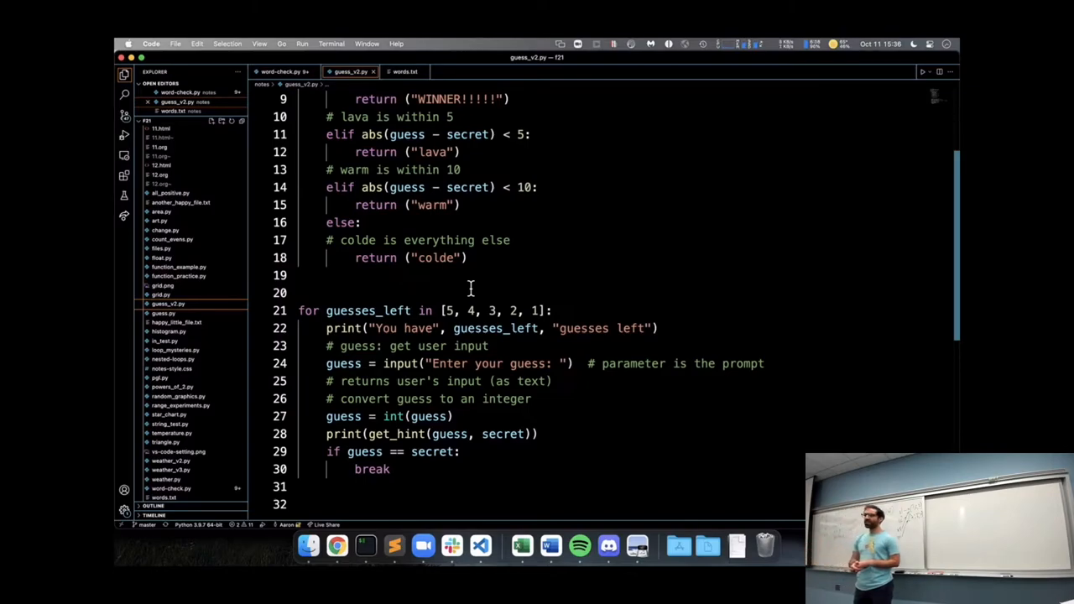
mouse_move(306, 305)
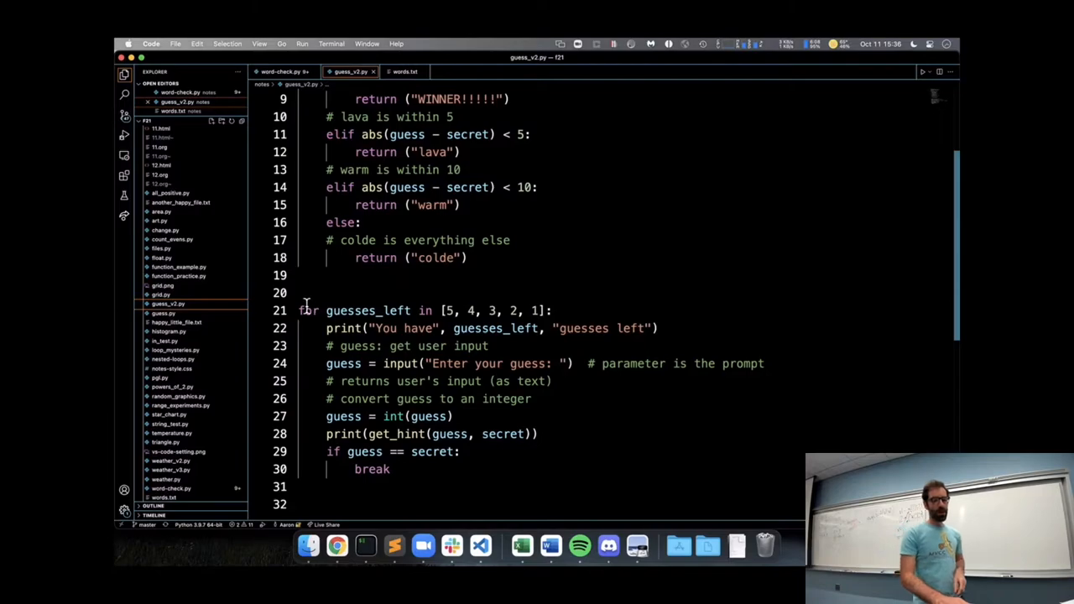